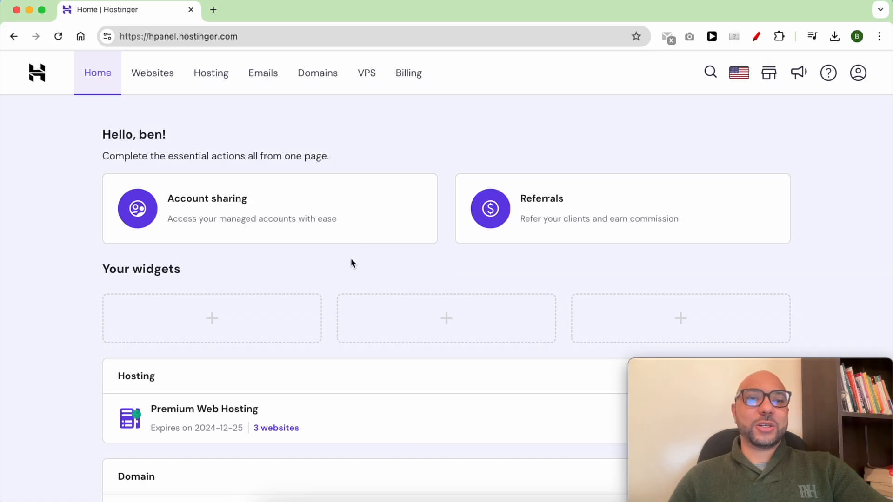
mouse_move(151, 72)
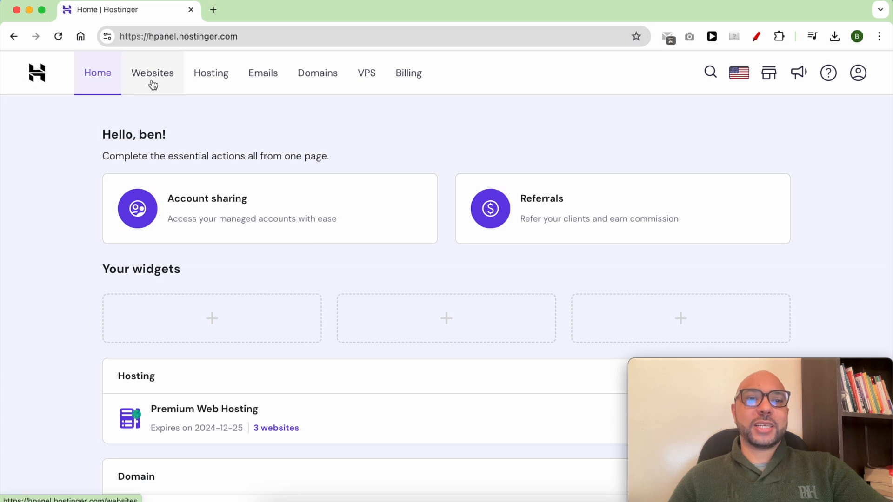
Go to the Websites list showing the sites on the hosting plan.
click(152, 72)
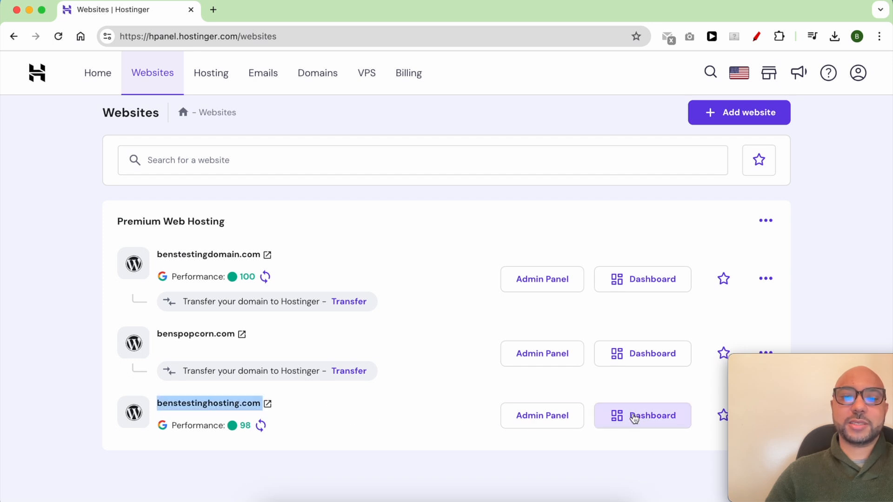
Reach the Backups page of benstestinghosting.com via its dashboard and the Files section.
click(642, 414)
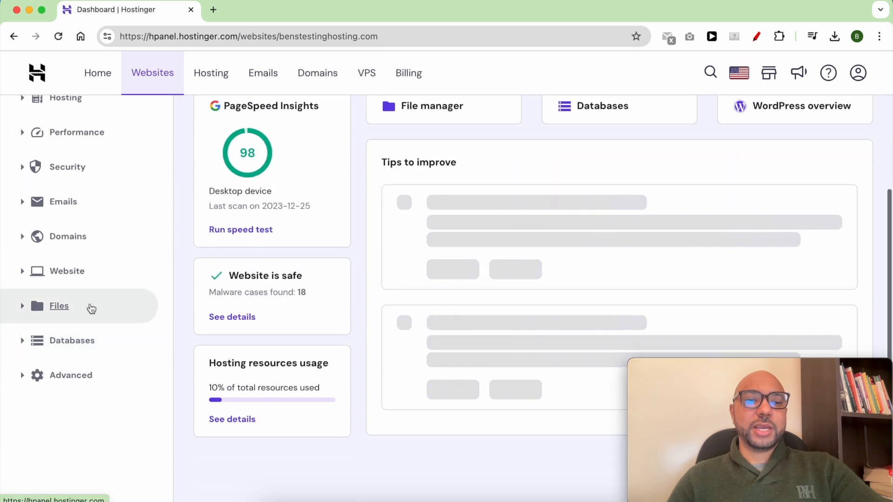
click(59, 306)
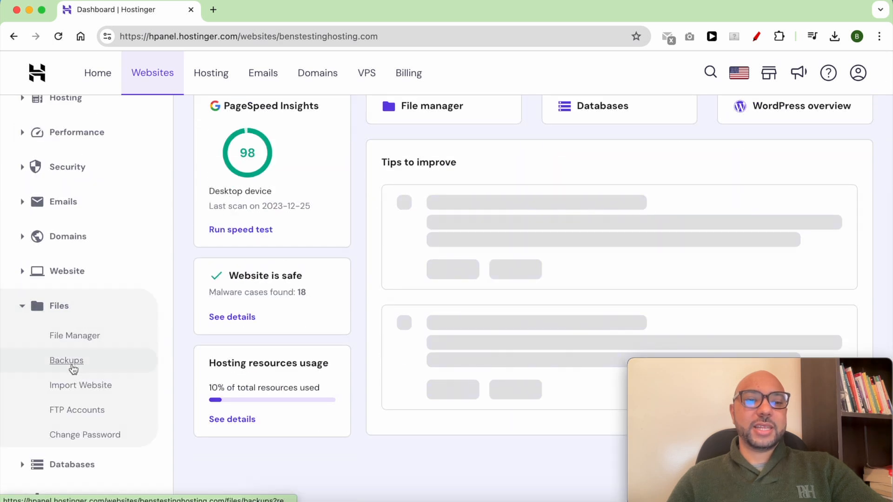
click(66, 360)
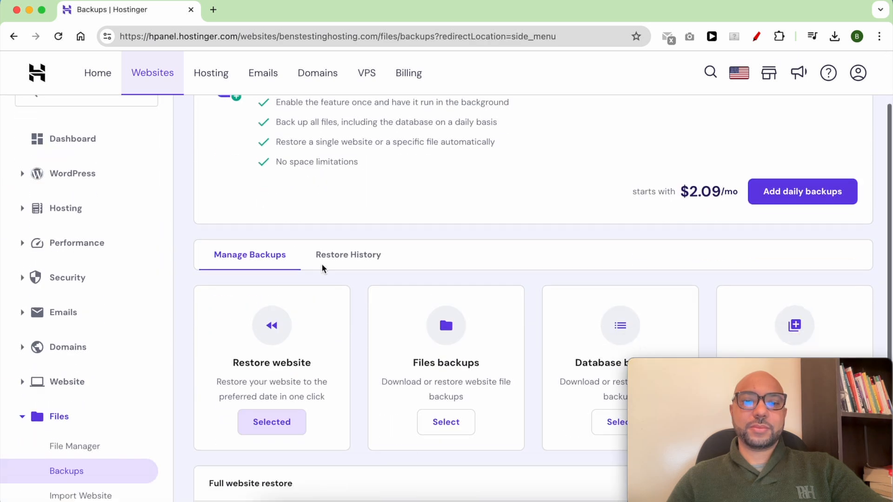
scroll(down, 3)
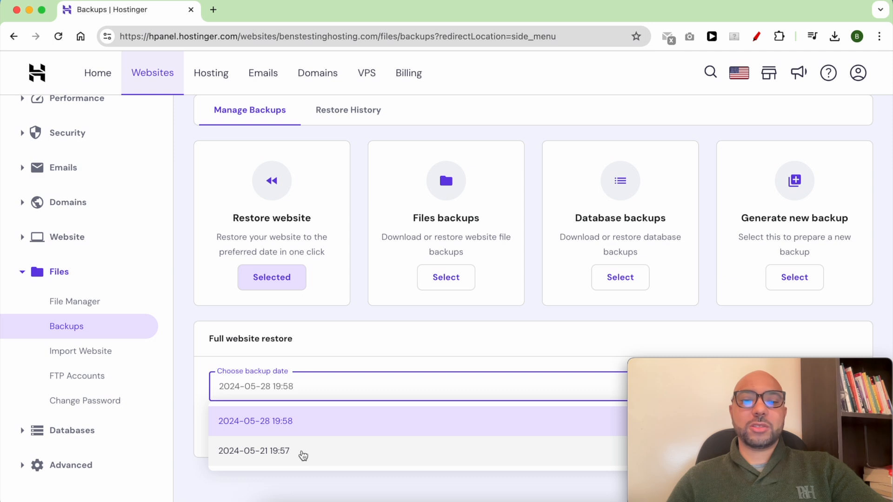
click(254, 450)
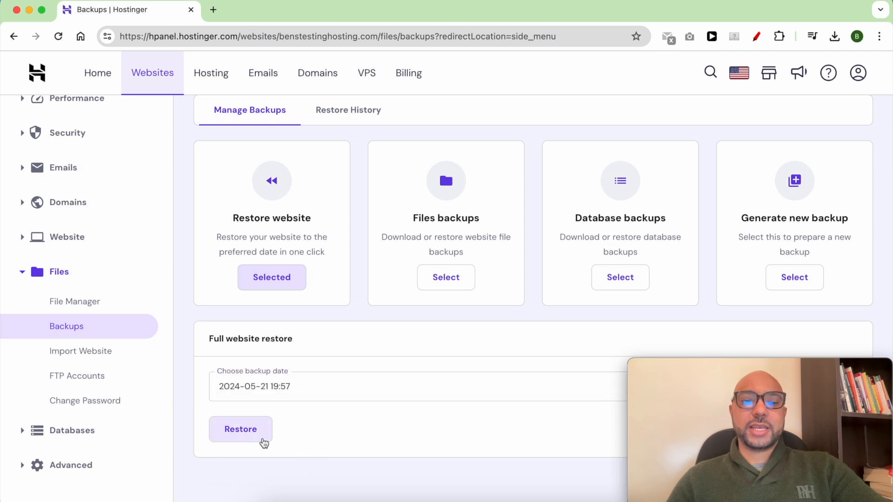
click(240, 428)
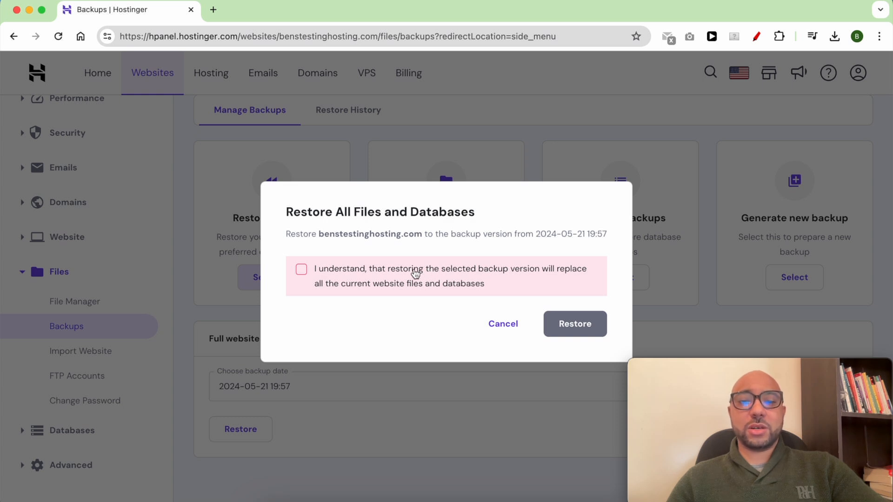
mouse_move(440, 273)
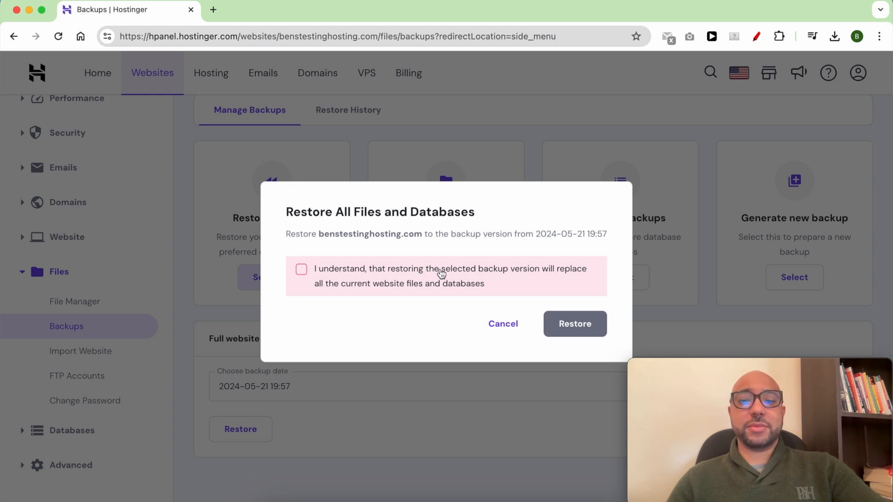
click(300, 269)
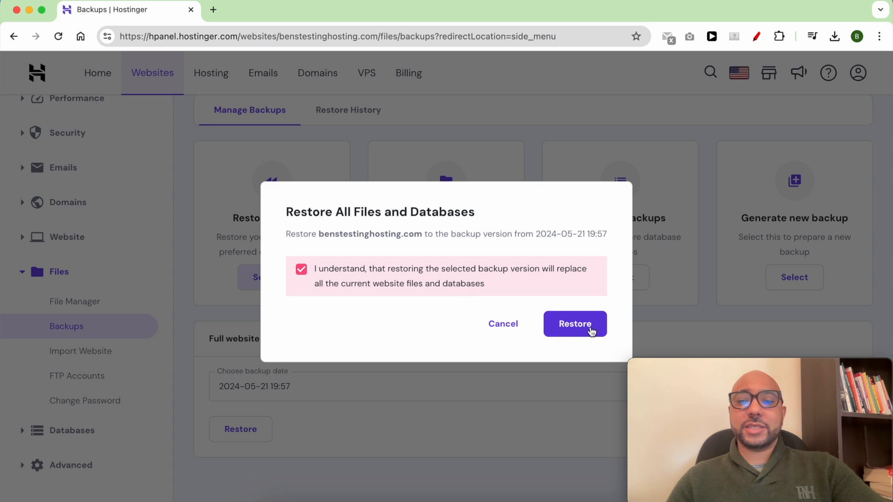
click(575, 324)
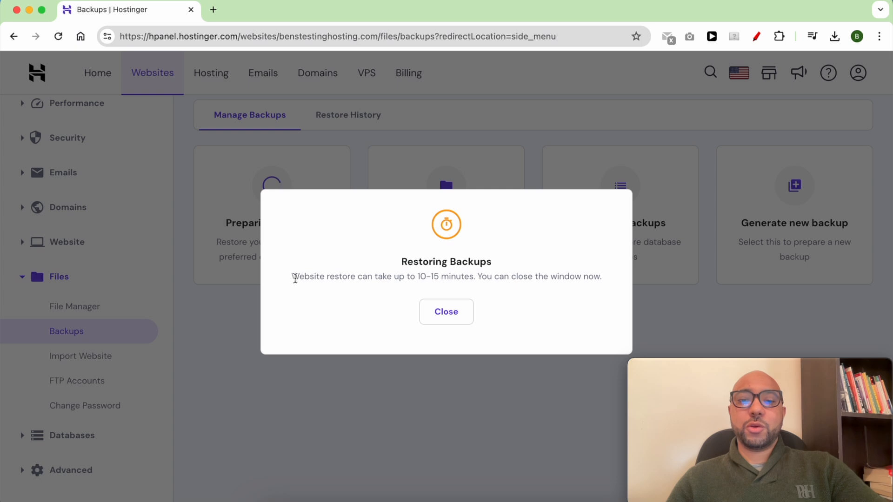
Close the Restoring Backups notice so the card shows Restore in progress.
drag(292, 277, 600, 277)
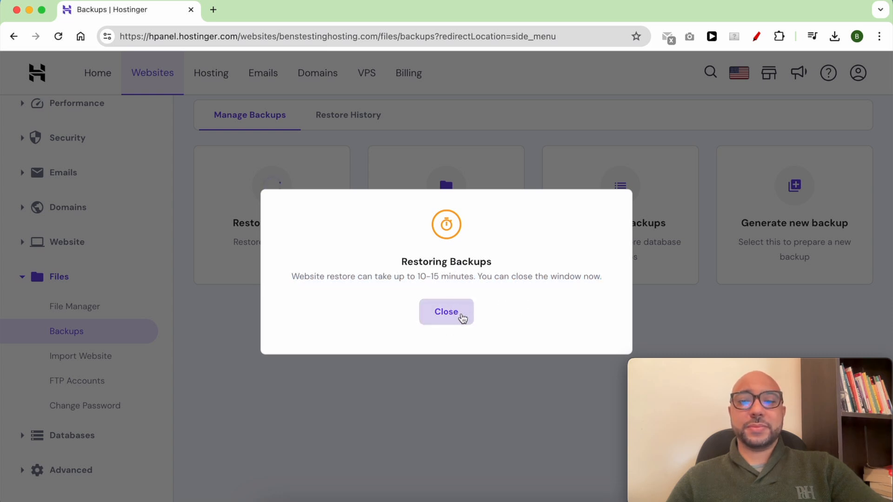
click(447, 311)
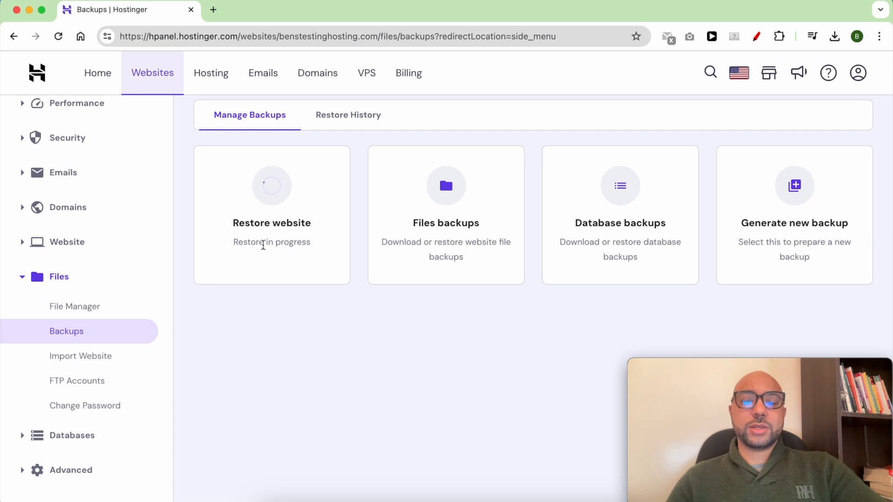